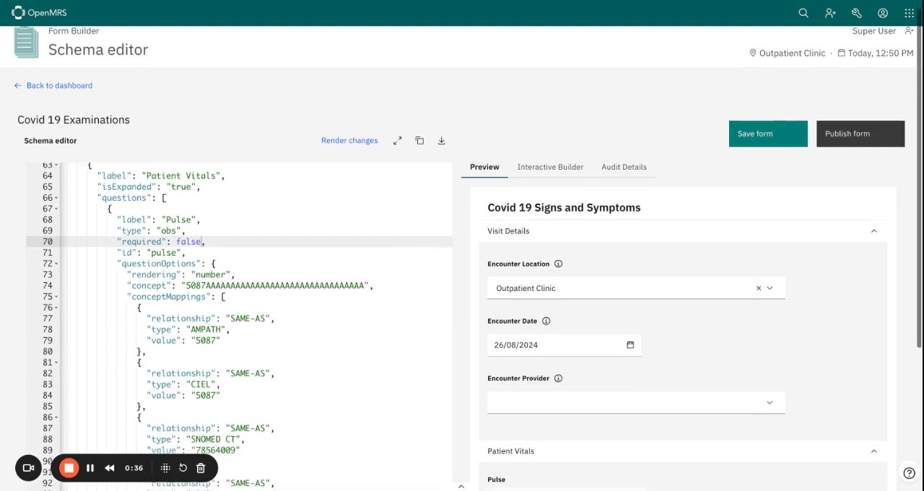
Step: Switch the Covid 19 Examinations form to the Interactive Builder view
{"action": "scroll", "scroll_direction": "down", "scroll_amount": 3}
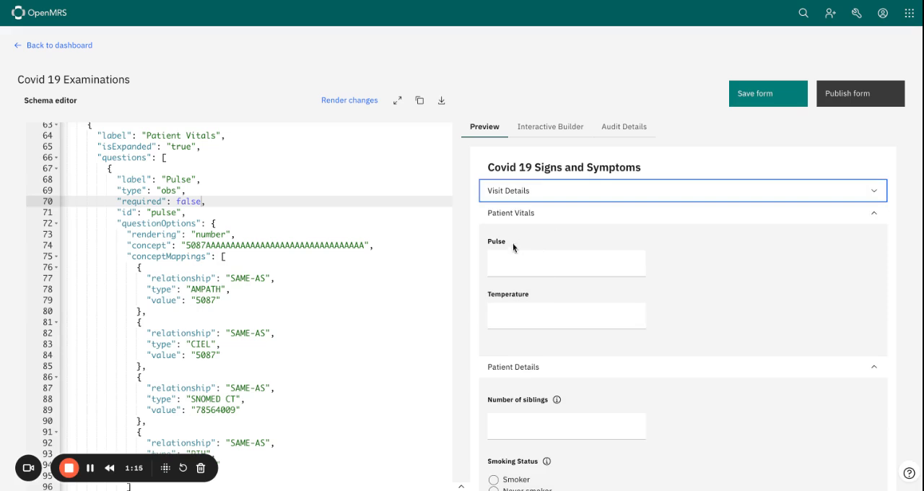
{"action": "mouse_move", "coordinate": [526, 304]}
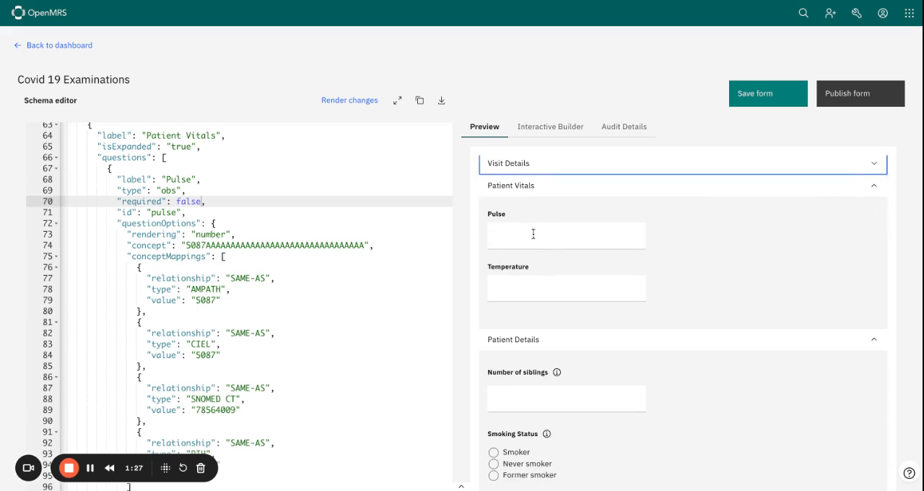
{"action": "scroll", "scroll_direction": "down", "scroll_amount": 3}
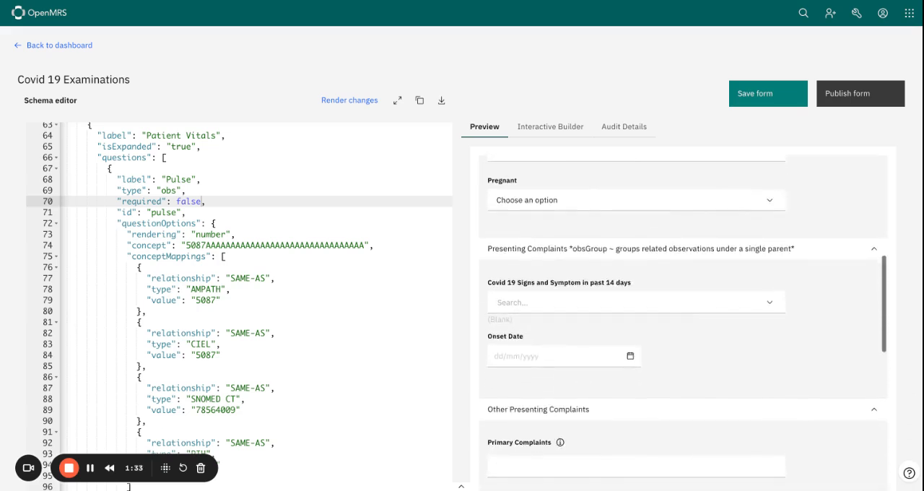
{"action": "scroll", "scroll_direction": "down", "scroll_amount": 3}
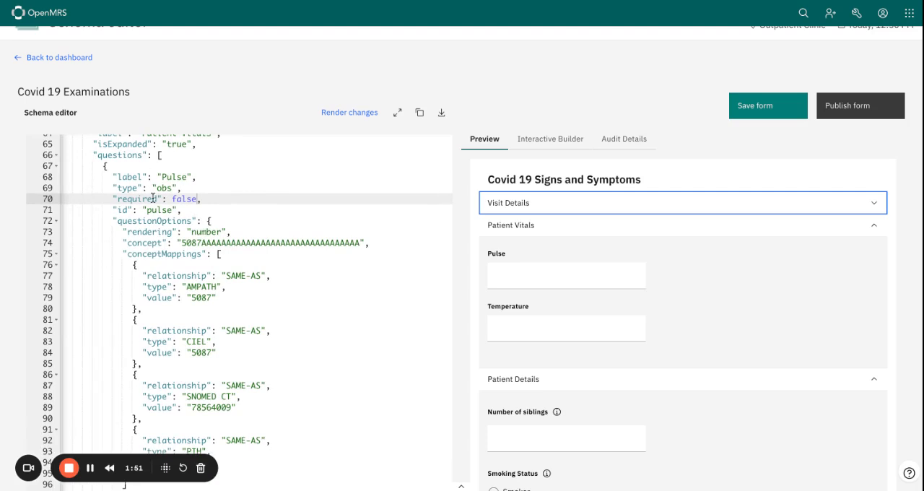
{"action": "mouse_move", "coordinate": [212, 199]}
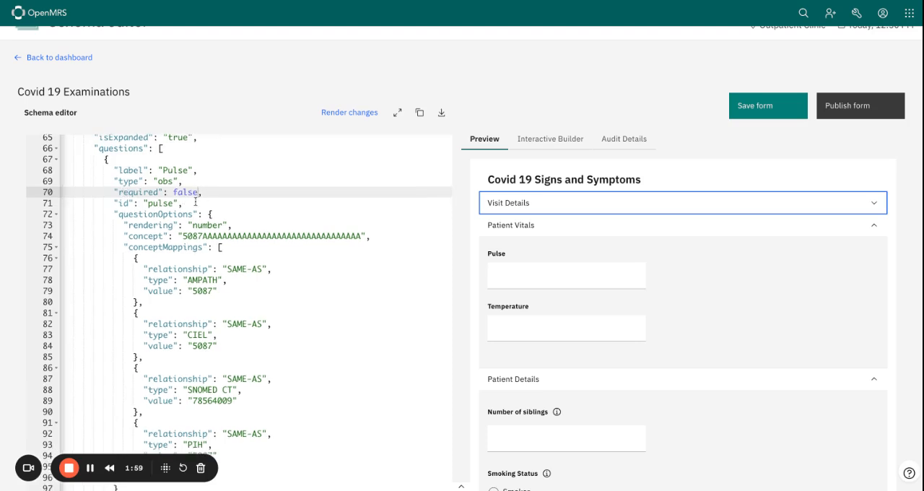
{"action": "scroll", "scroll_direction": "down", "scroll_amount": 3}
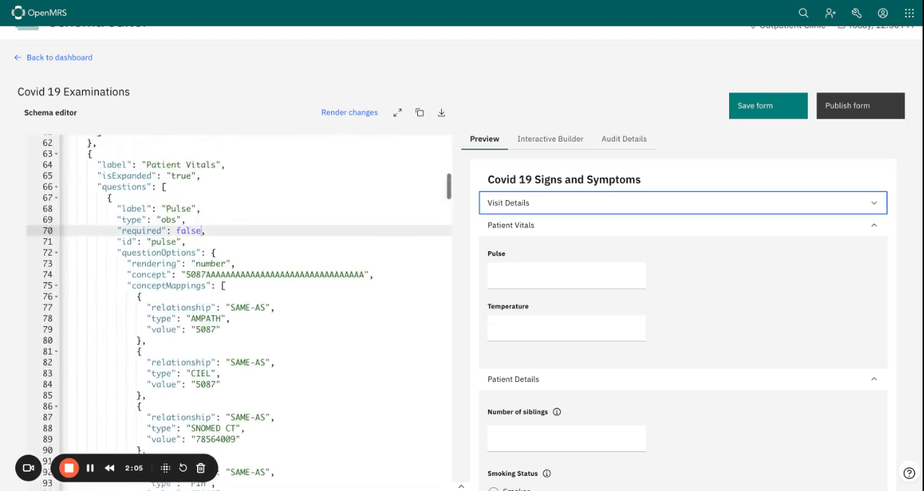
{"action": "left_click", "coordinate": [550, 138]}
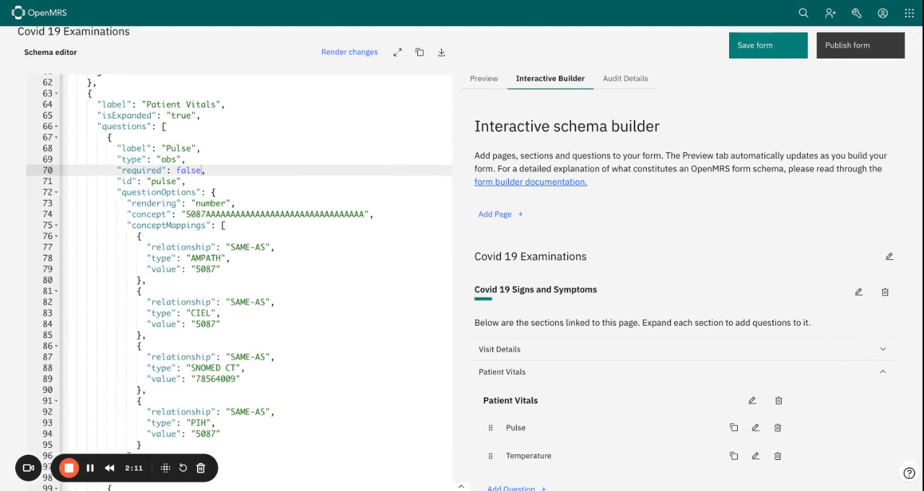
{"action": "mouse_move", "coordinate": [756, 428]}
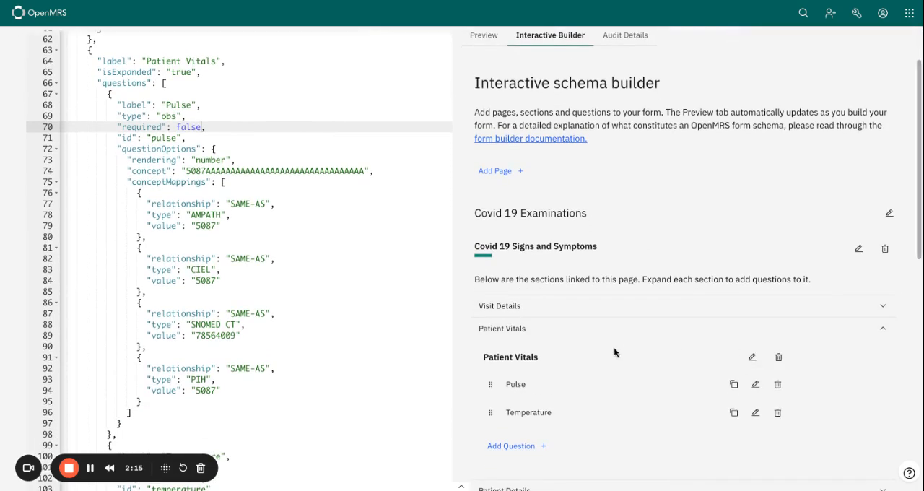
Step: Edit the Pulse question and mark it as required
{"action": "scroll", "scroll_direction": "down", "scroll_amount": 3}
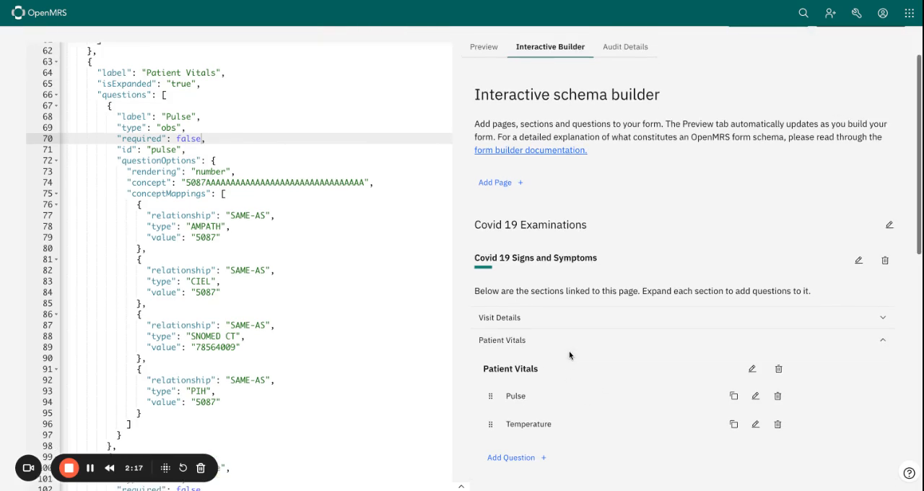
{"action": "left_click", "coordinate": [755, 396]}
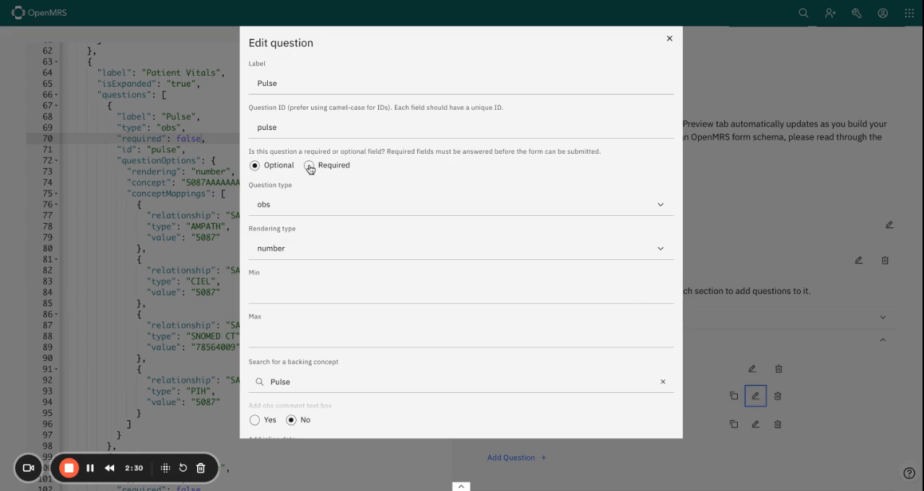
{"action": "left_click", "coordinate": [309, 165]}
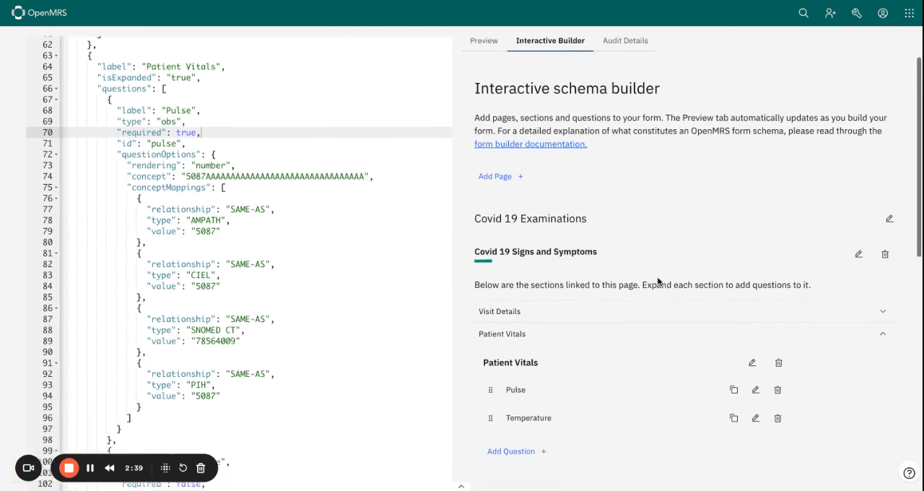
Step: Save the Pulse question so its schema reads required true
{"action": "left_click", "coordinate": [755, 417]}
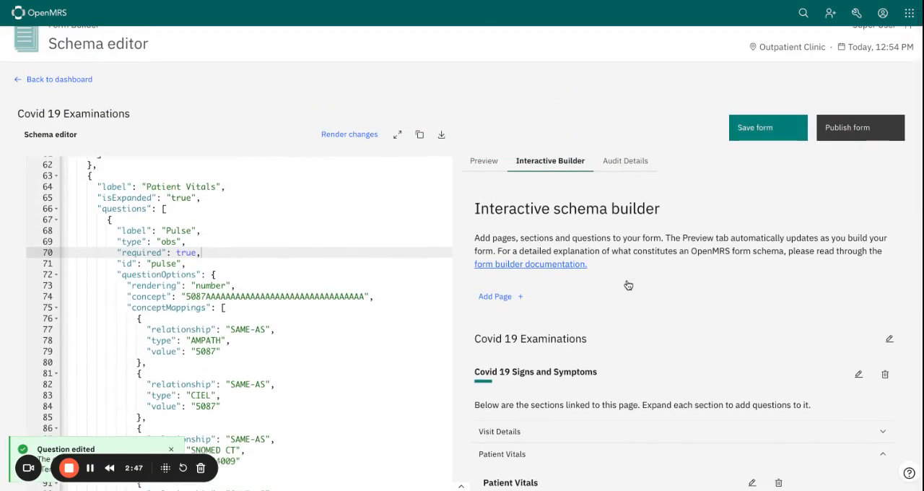
{"action": "mouse_move", "coordinate": [624, 273]}
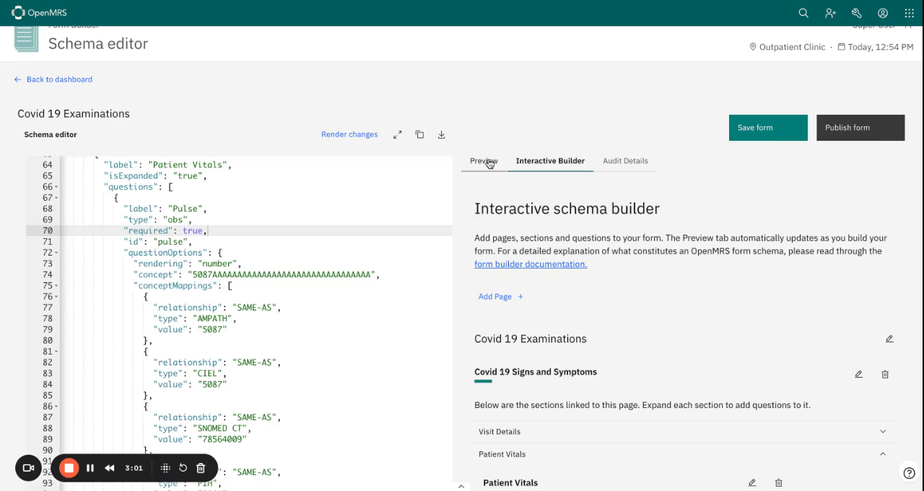
Step: Show the form preview with Pulse and Temperature flagged by required asterisks
{"action": "left_click", "coordinate": [482, 160]}
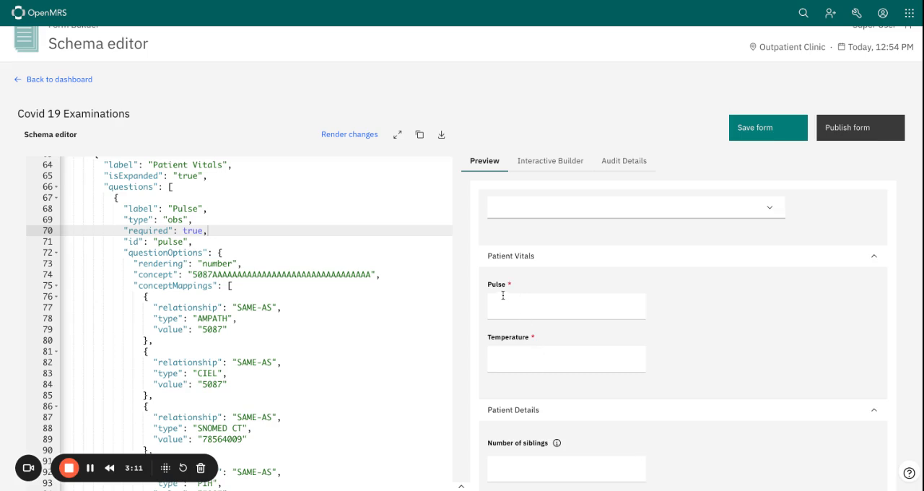
{"action": "mouse_move", "coordinate": [536, 289]}
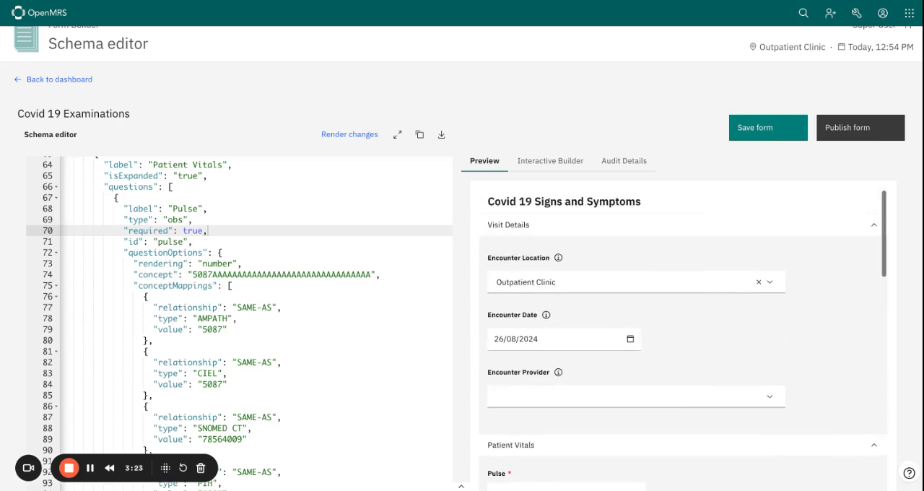
{"action": "mouse_move", "coordinate": [396, 155]}
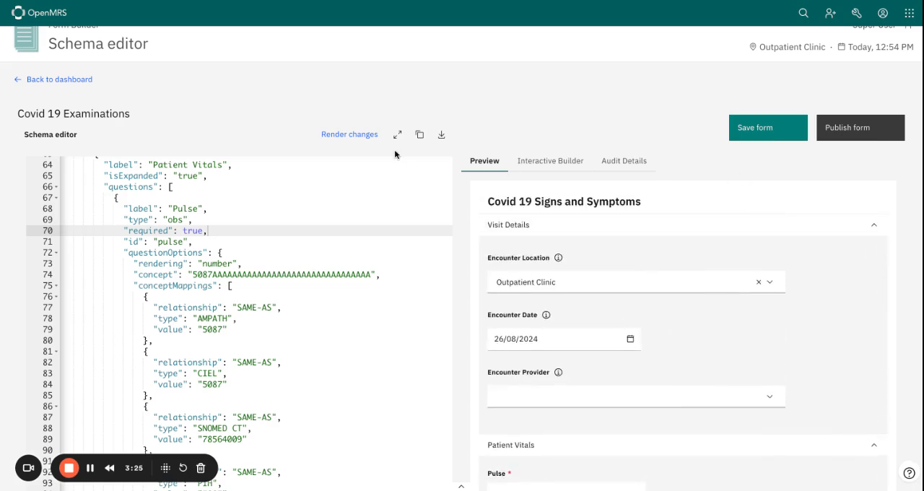
Step: Save the Covid 19 Examinations form by updating its existing version
{"action": "left_click", "coordinate": [768, 127]}
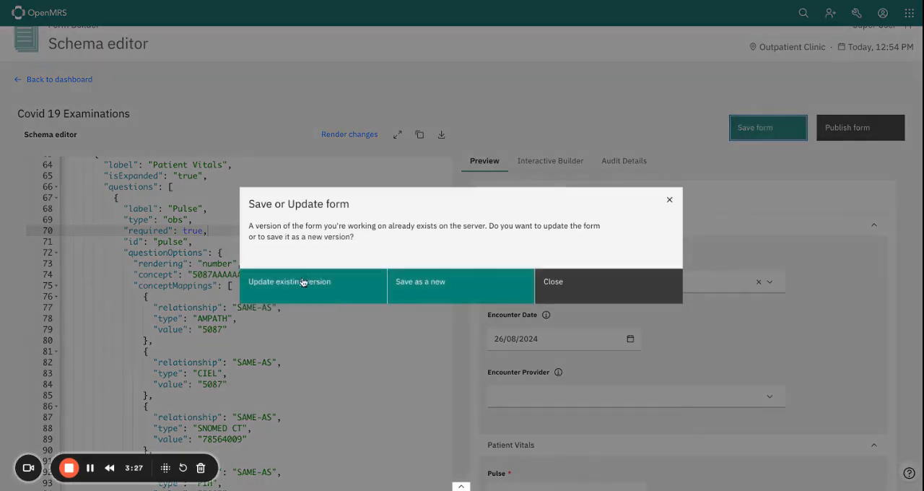
{"action": "left_click", "coordinate": [288, 281]}
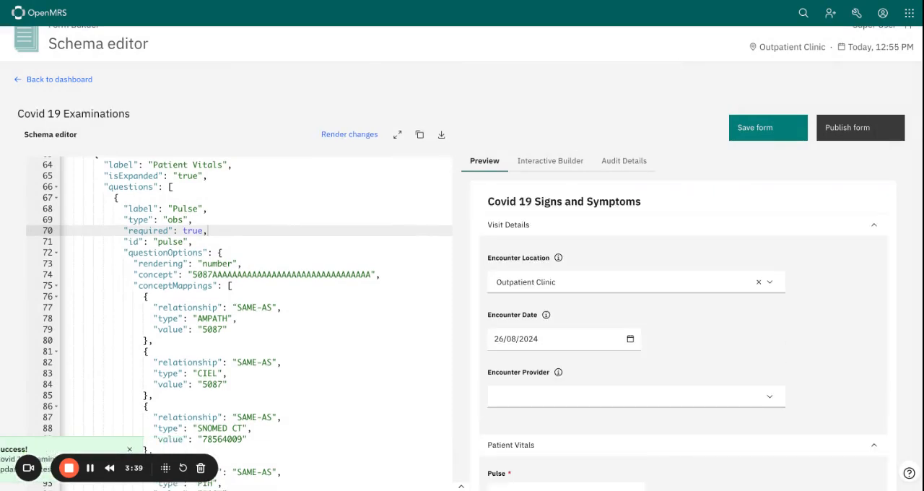
{"action": "scroll", "scroll_direction": "down", "scroll_amount": 3}
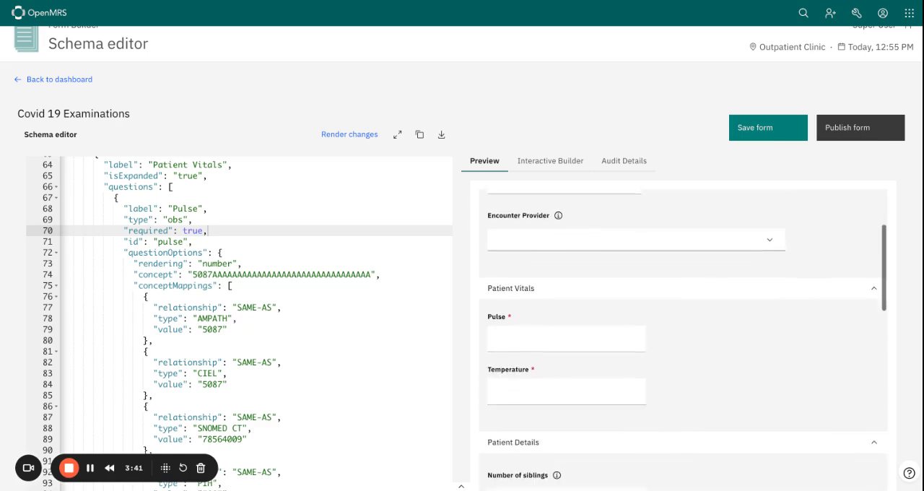
{"action": "scroll", "scroll_direction": "down", "scroll_amount": 3}
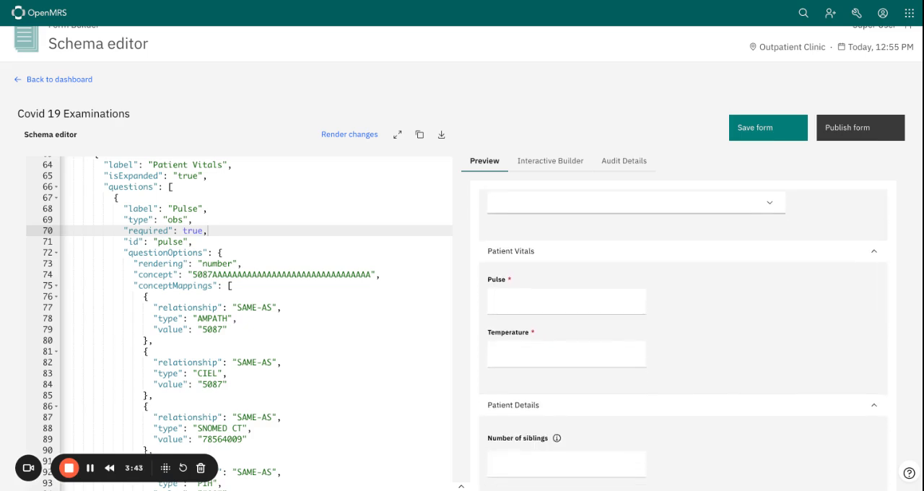